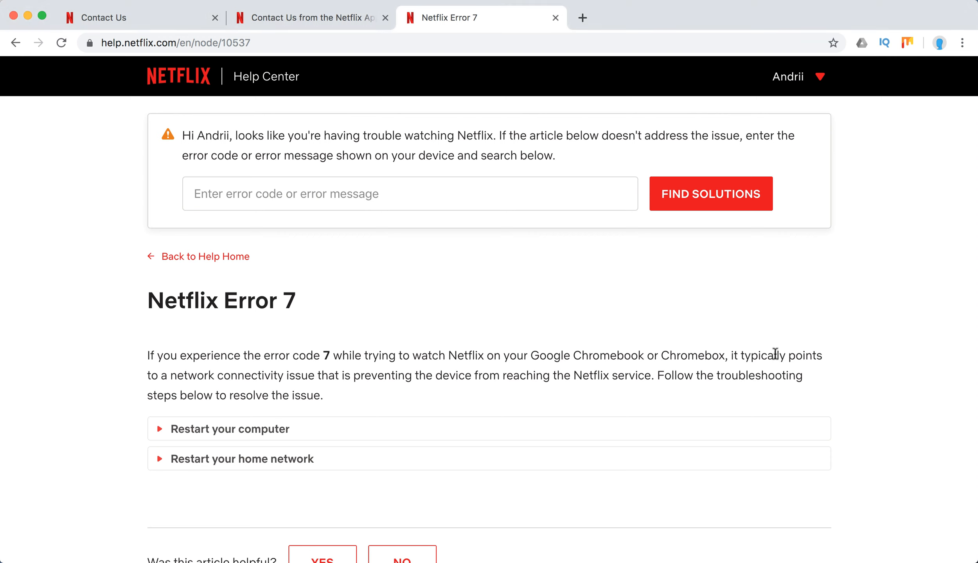
pyautogui.moveTo(579, 362)
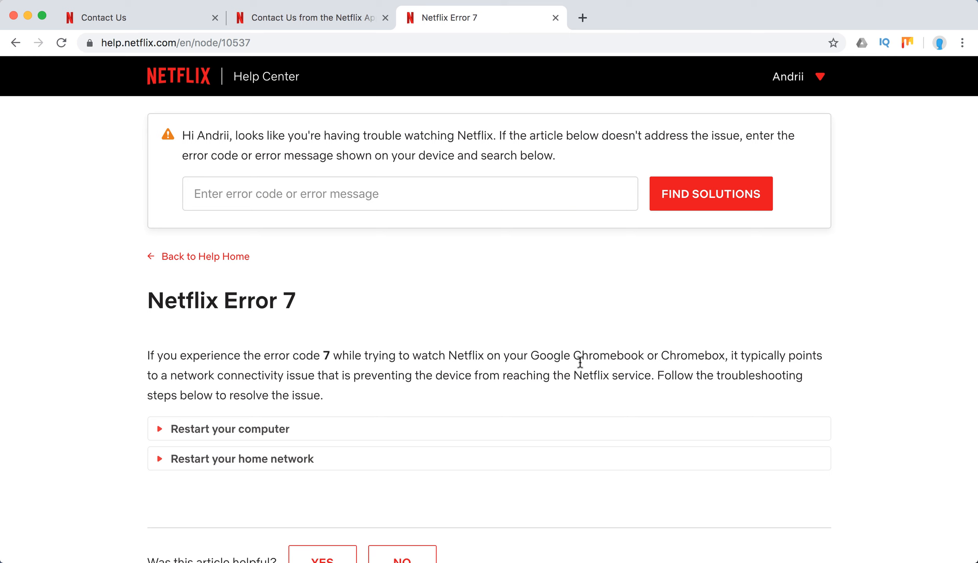
pyautogui.moveTo(577, 358)
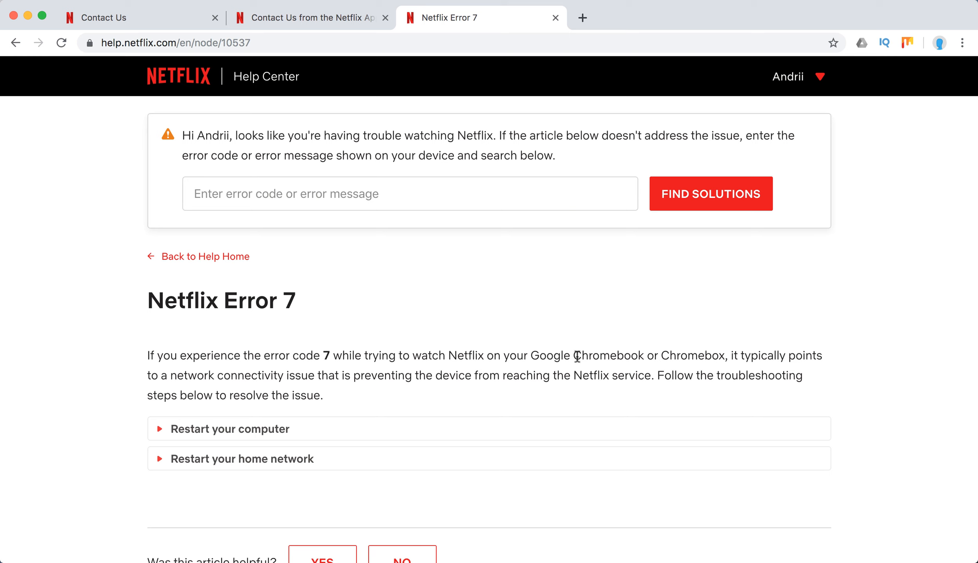
pyautogui.moveTo(513, 361)
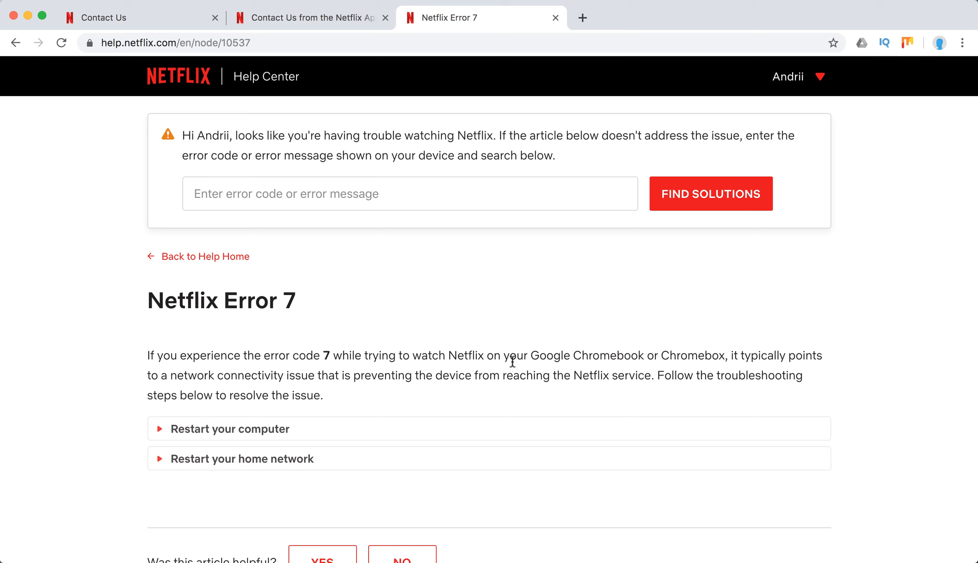
pyautogui.moveTo(239, 443)
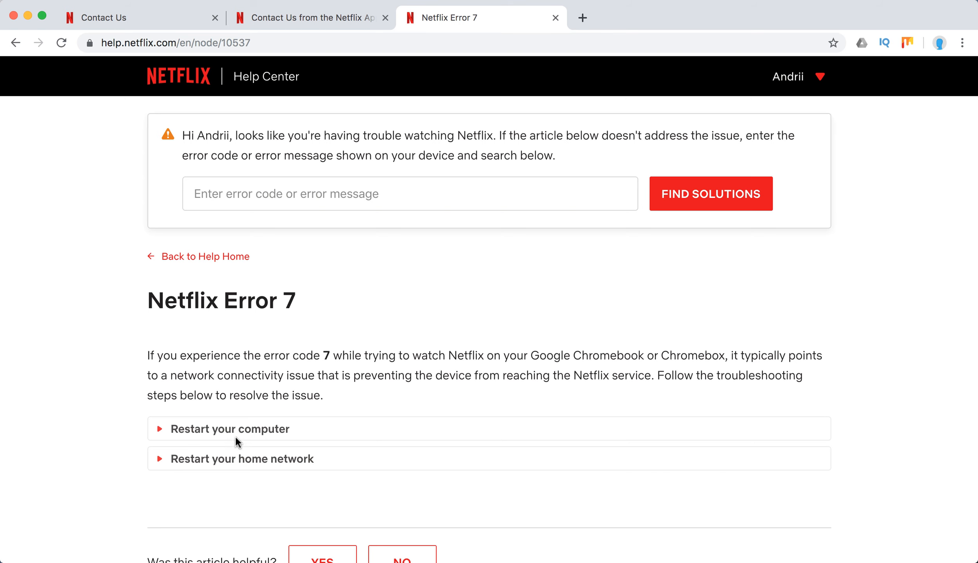
# Expand the 'Restart your computer' and 'Restart your home network' sections of the Error 7 article
pyautogui.click(229, 429)
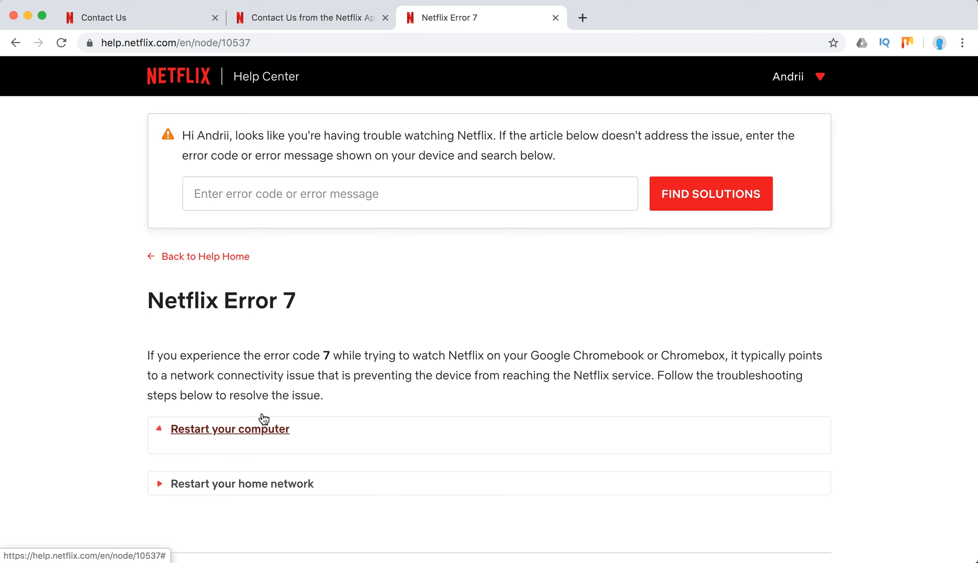
pyautogui.click(229, 429)
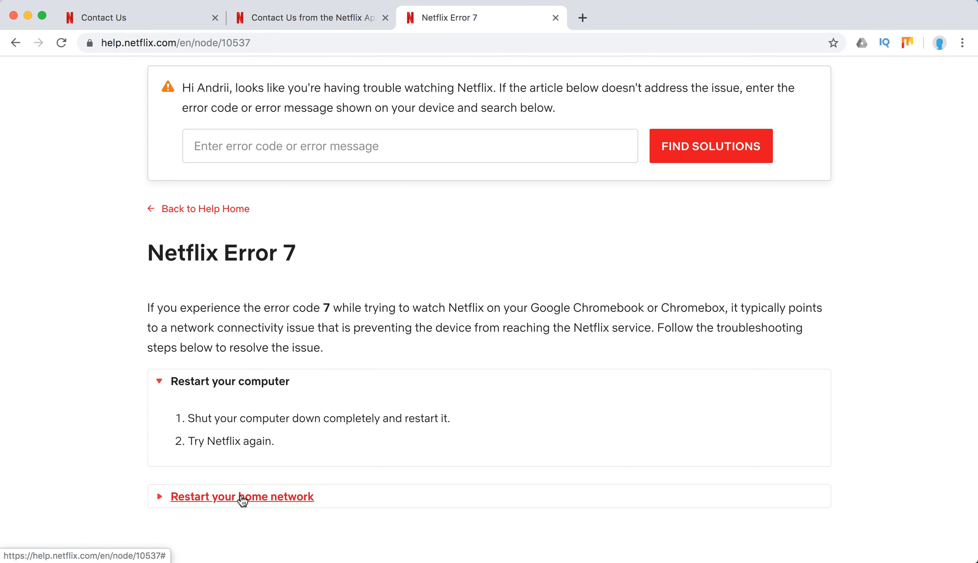
pyautogui.click(242, 497)
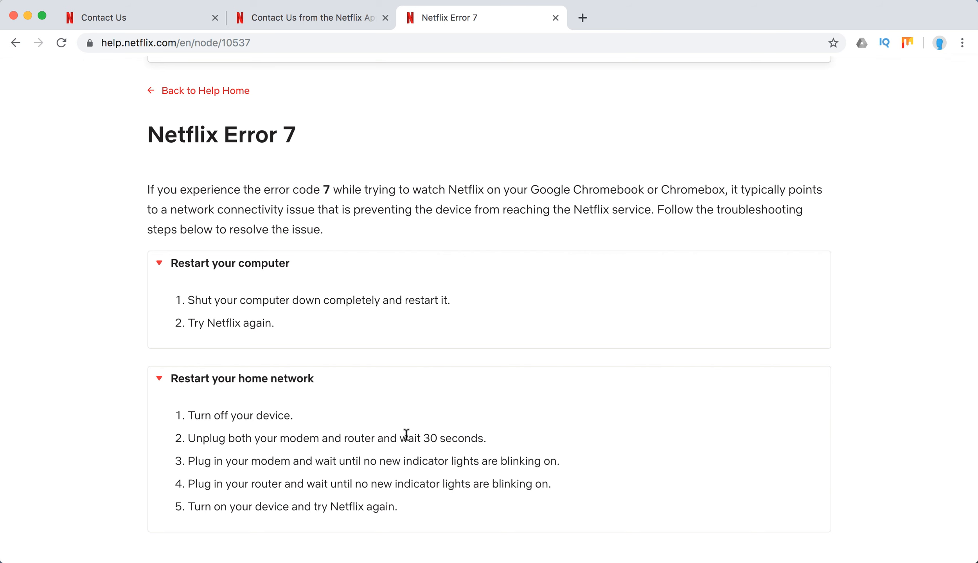
# Scroll through the Error 7 article before moving to the Contact Customer Service page
pyautogui.scroll(-3)
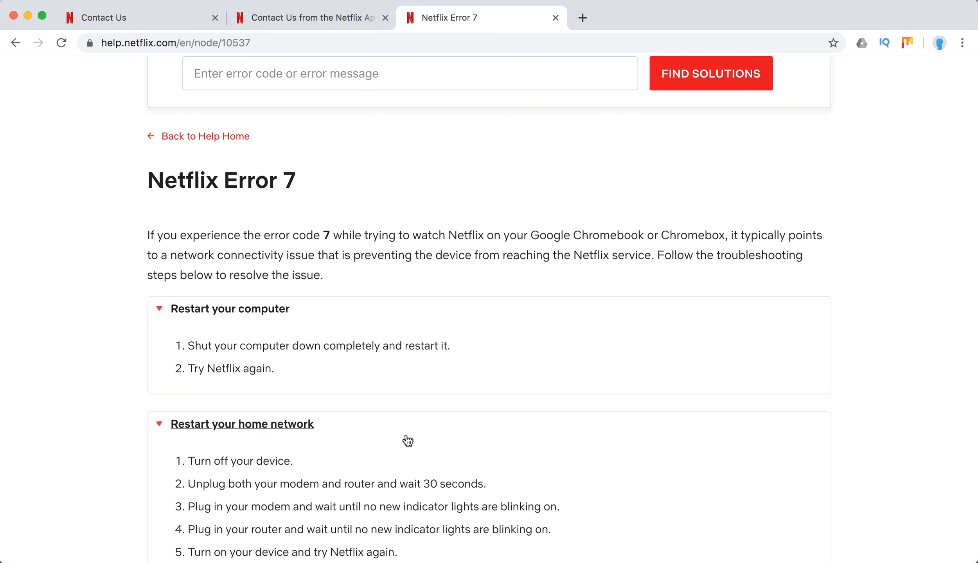
pyautogui.scroll(3)
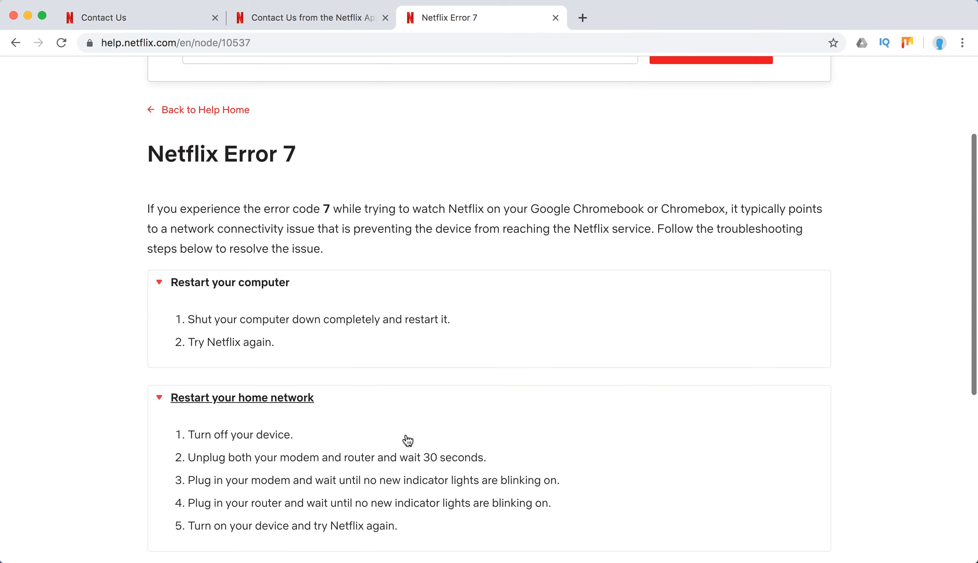
pyautogui.scroll(-3)
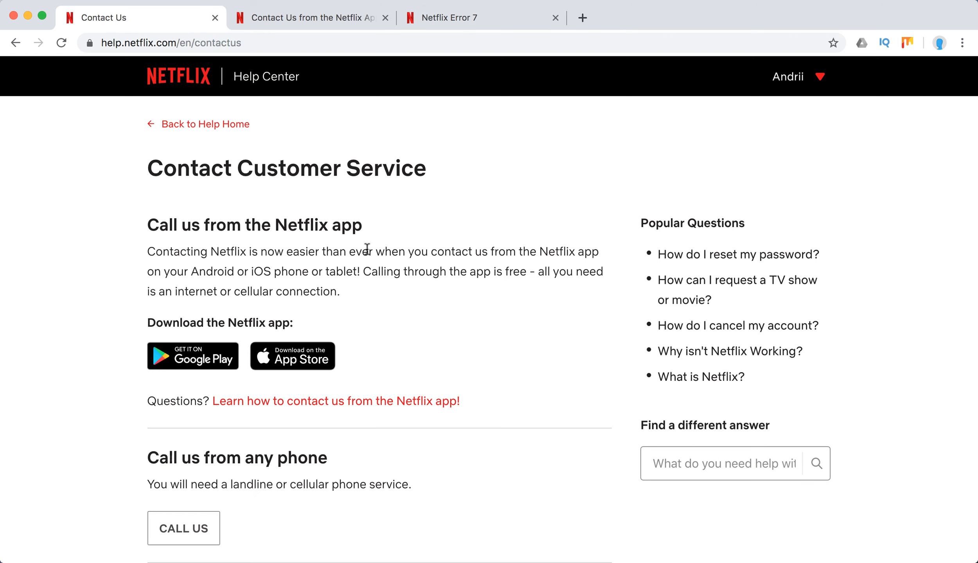
pyautogui.moveTo(454, 232)
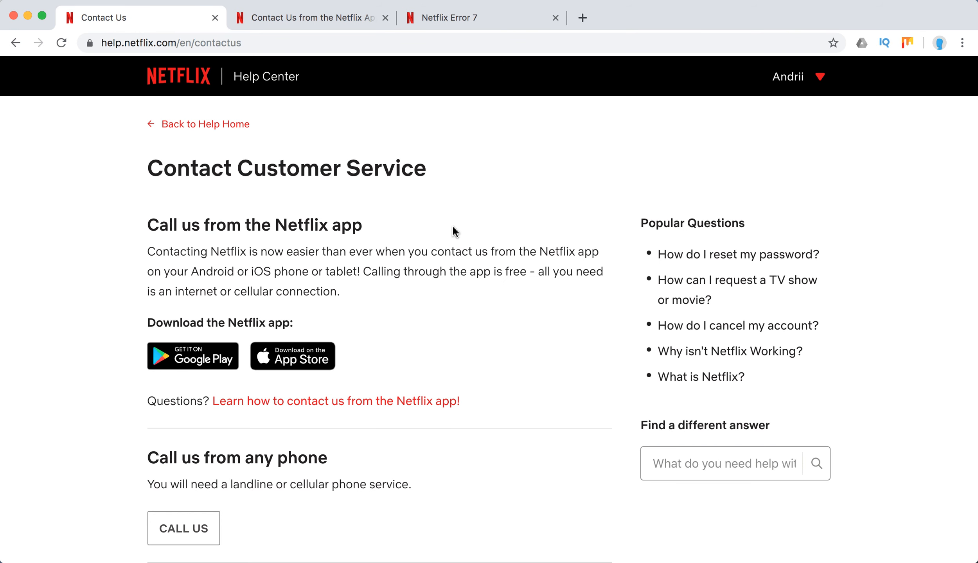